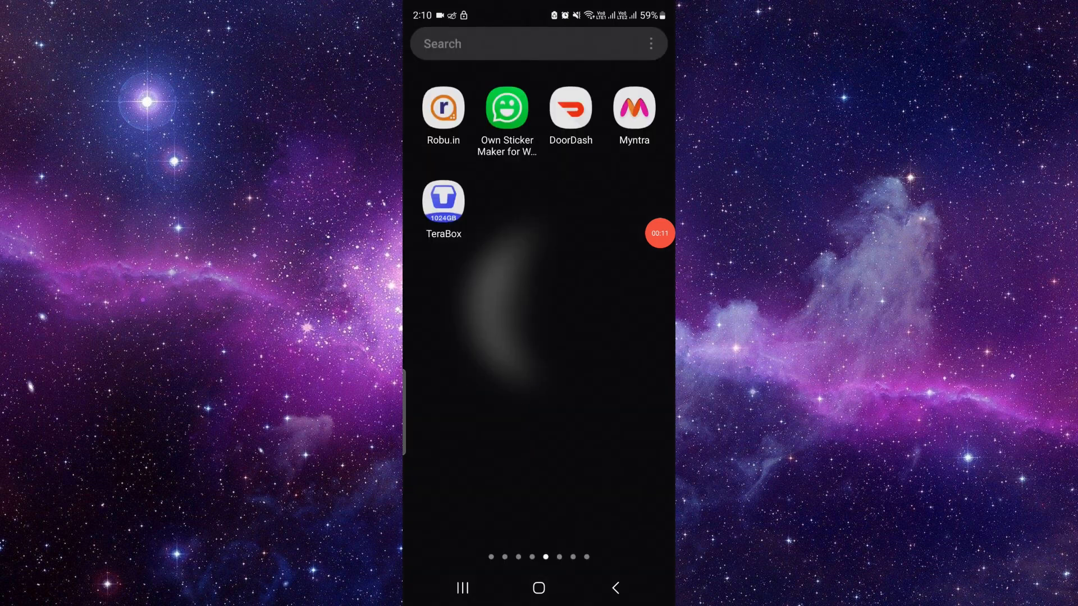
# Launch DoorDash from the home screen to reach its Los Angeles delivery feed.
pyautogui.click(570, 108)
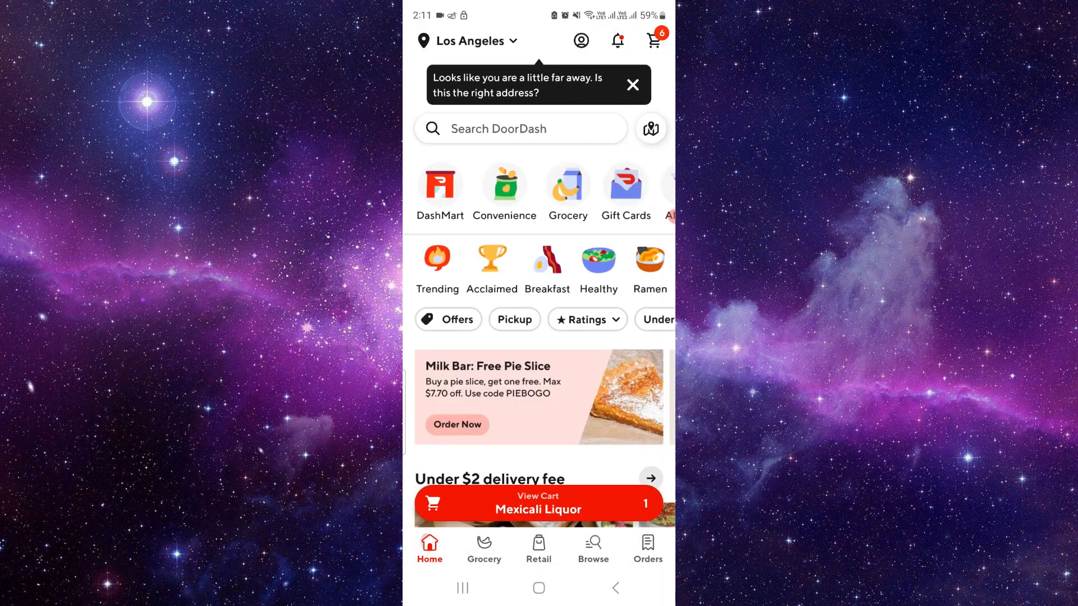
pyautogui.scroll(3)
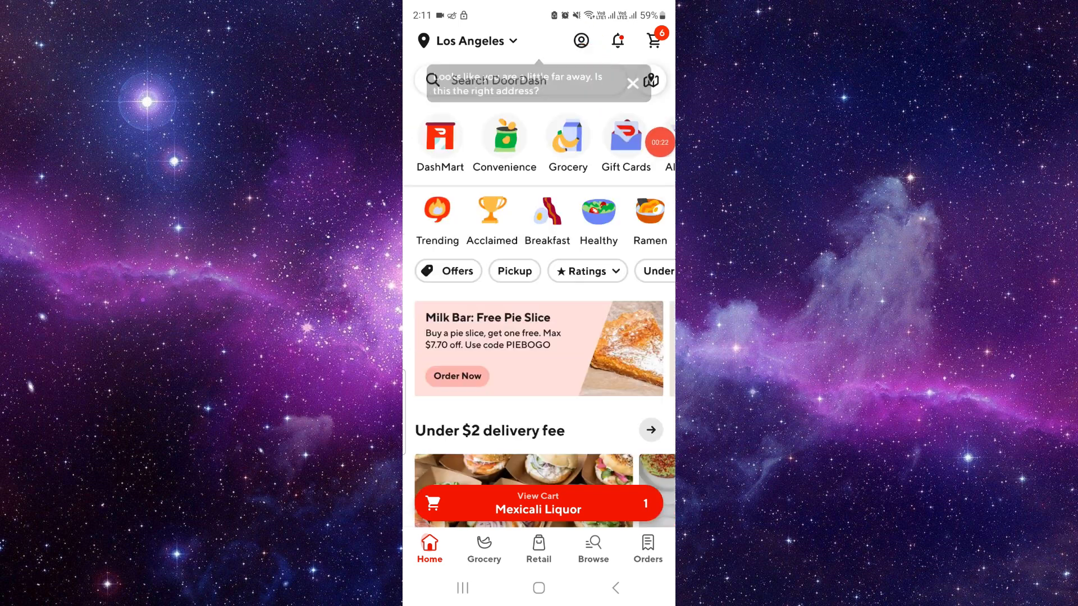
pyautogui.click(581, 41)
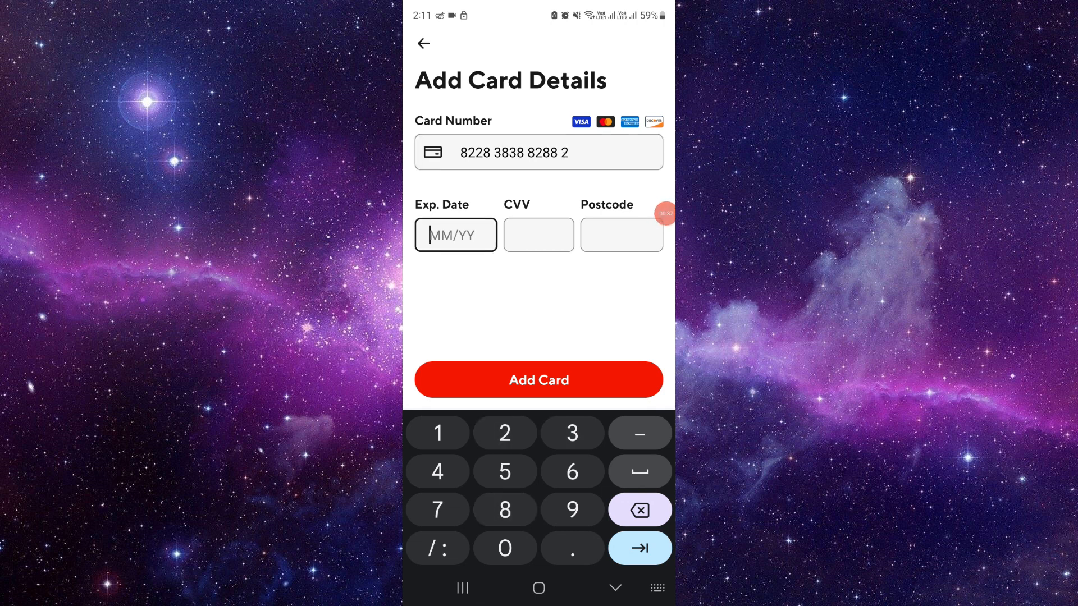
# Move to the CVV field, dismiss the keypad, and back out to the Payment page.
pyautogui.click(538, 235)
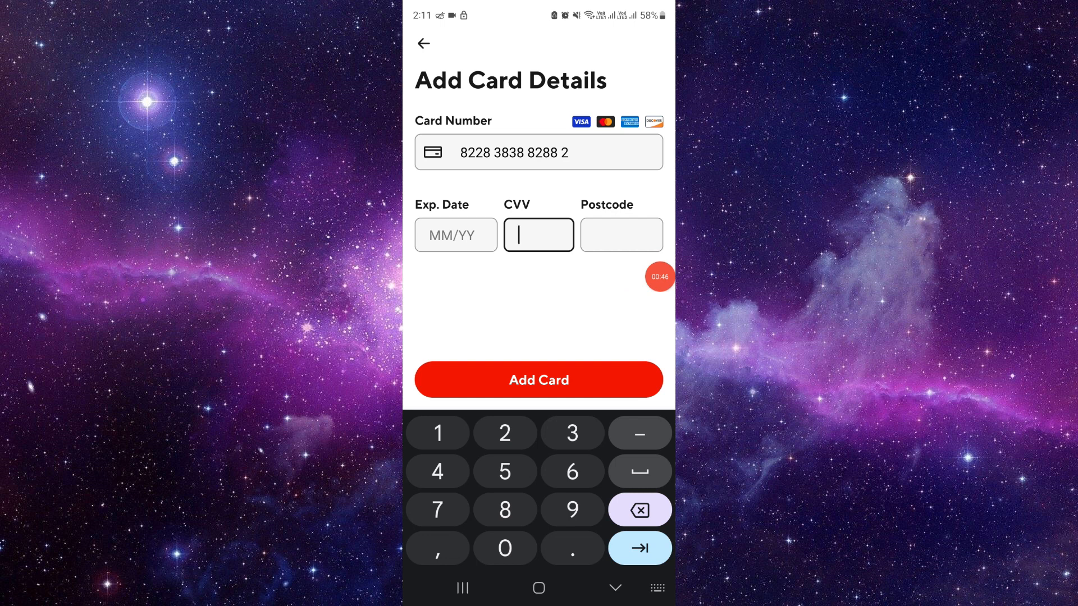
pyautogui.click(614, 587)
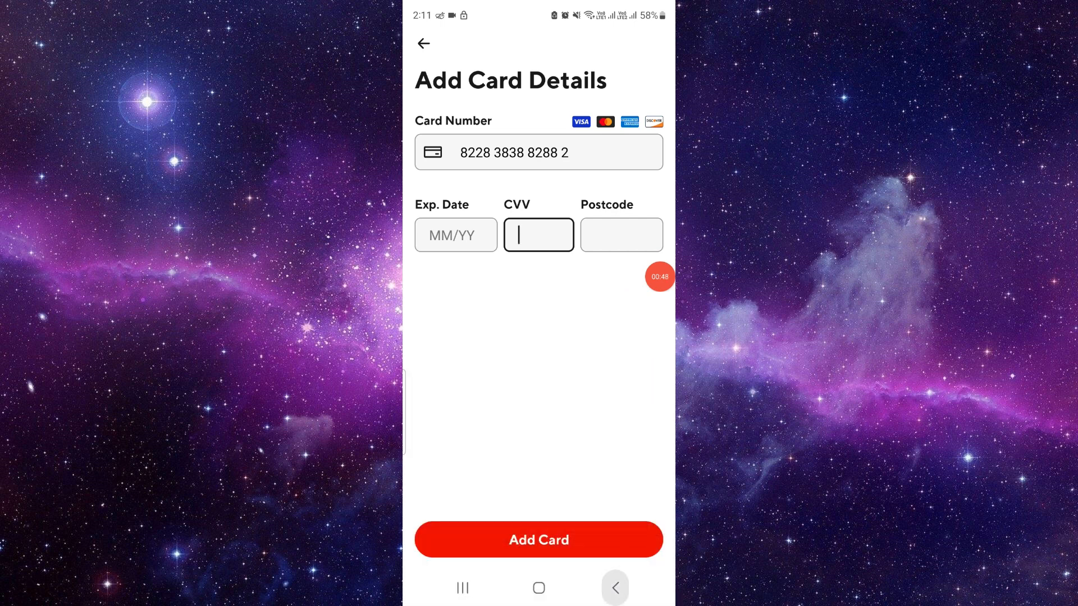
pyautogui.click(424, 44)
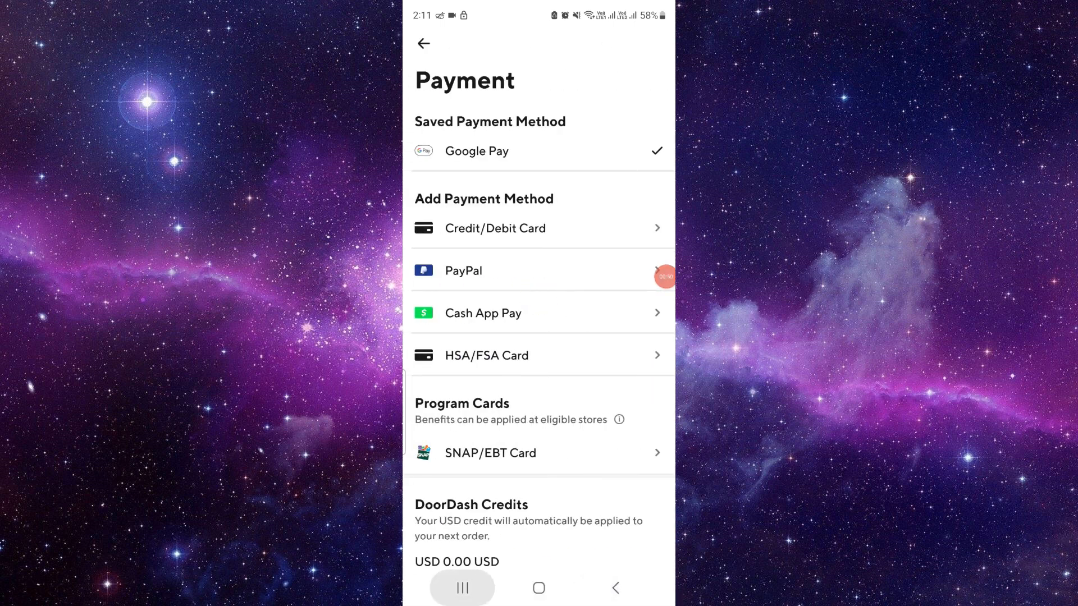
# Leave DoorDash via the recent apps overview and return to the phone's home screen.
pyautogui.click(538, 587)
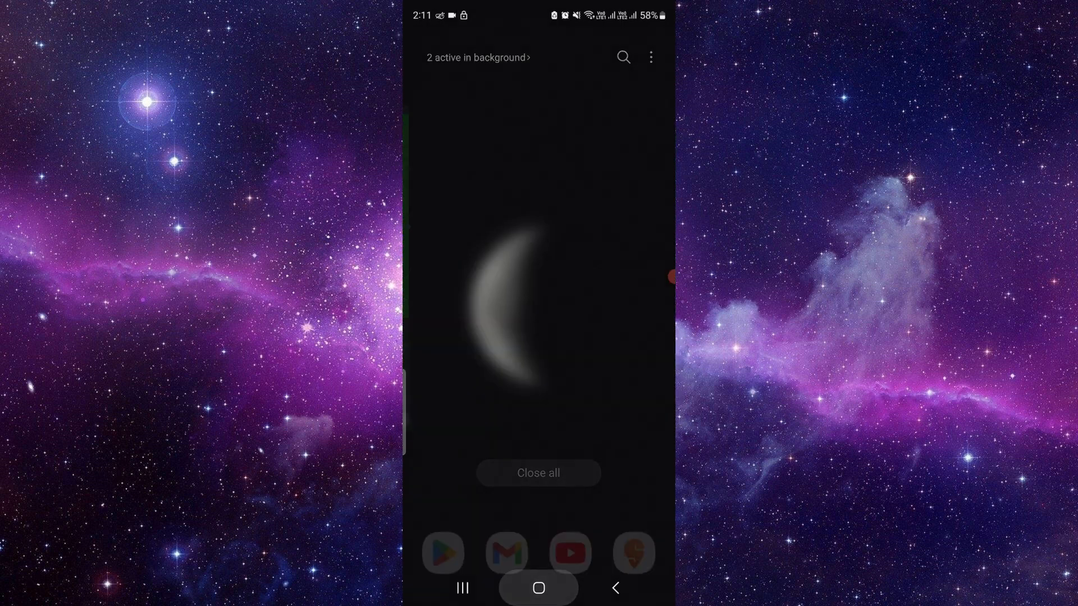
pyautogui.click(538, 587)
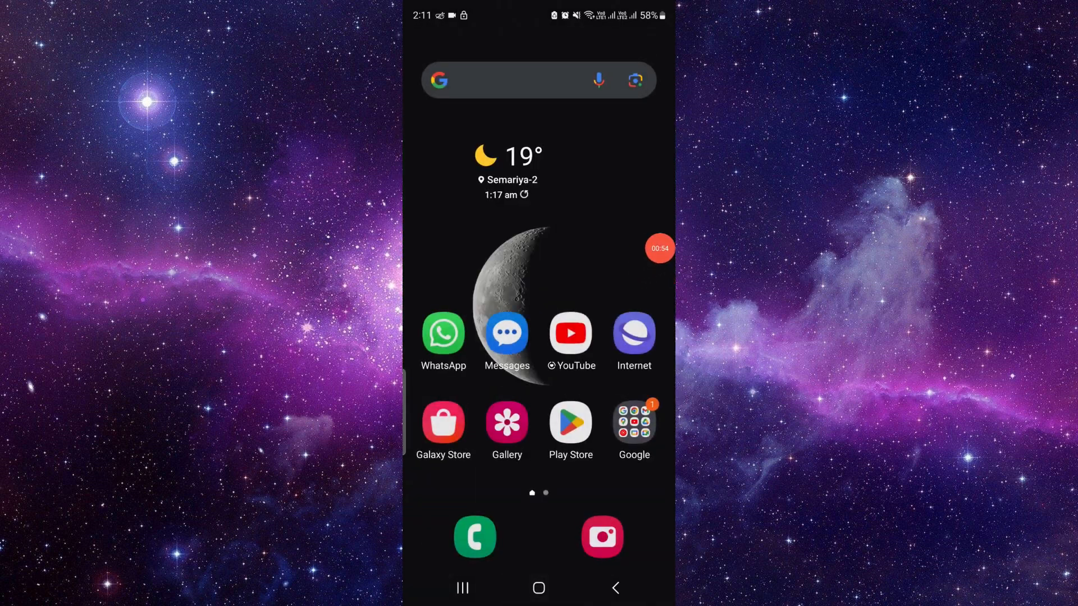